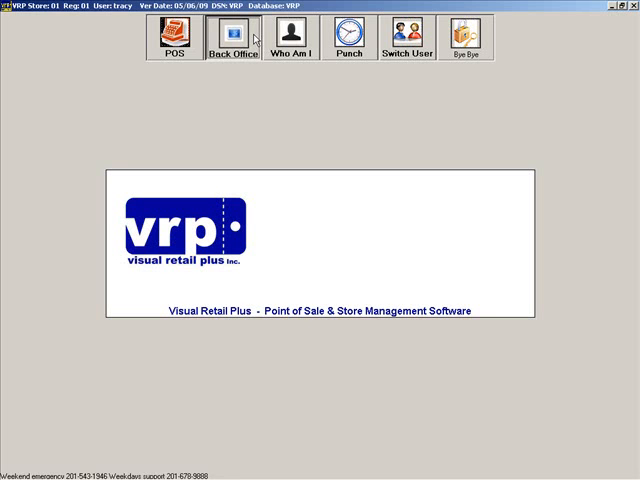
Open the Inter Store Simple Transfer screen from the Back Office functions
{"action": "left_click", "coordinate": [228, 38]}
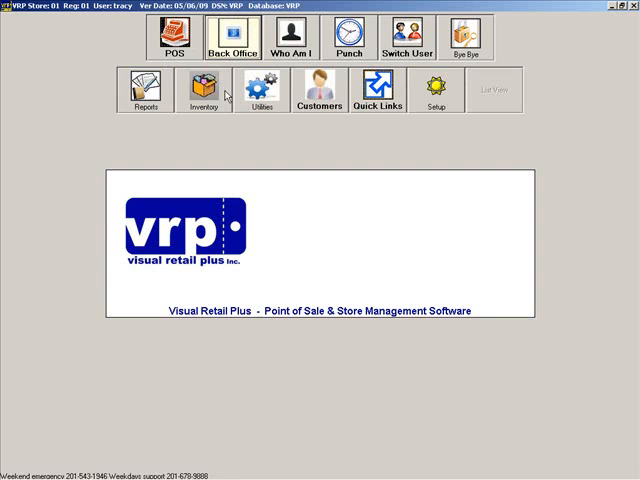
{"action": "left_click", "coordinate": [204, 88]}
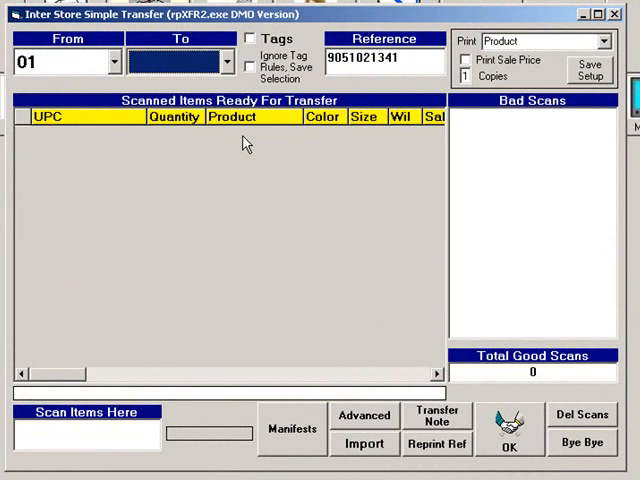
Choose store 99 as the sending store for the transfer
{"action": "left_click", "coordinate": [116, 60]}
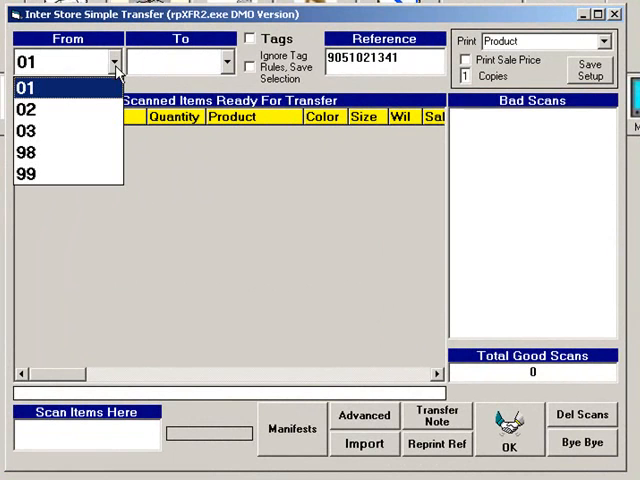
{"action": "left_click", "coordinate": [28, 172]}
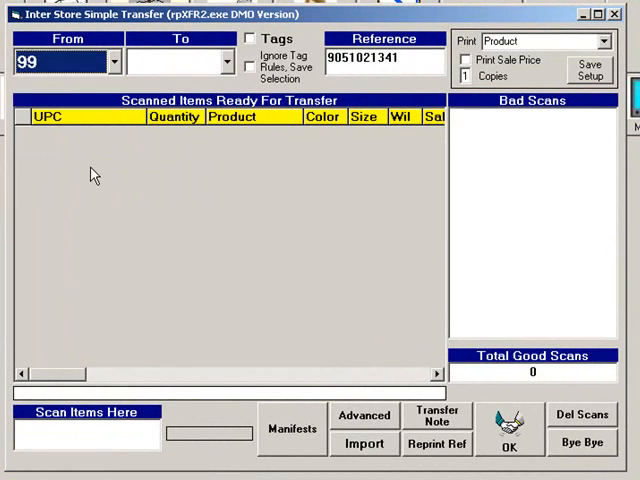
{"action": "mouse_move", "coordinate": [222, 90]}
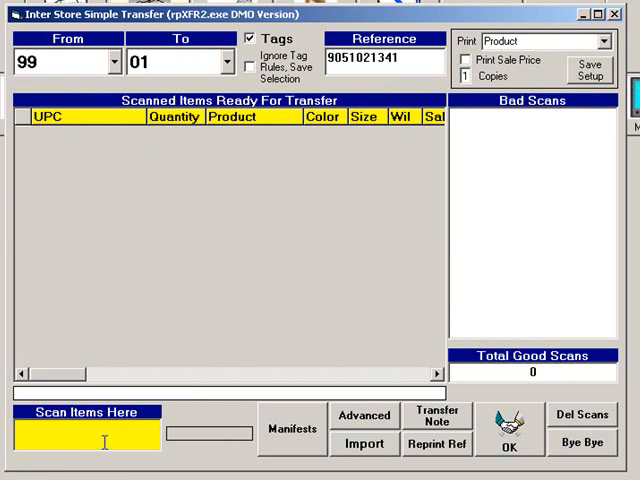
Scan UPCs 800757, 800756, 800512 and 900462 onto the transfer, 900462 being rejected
{"action": "type", "text": "800757"}
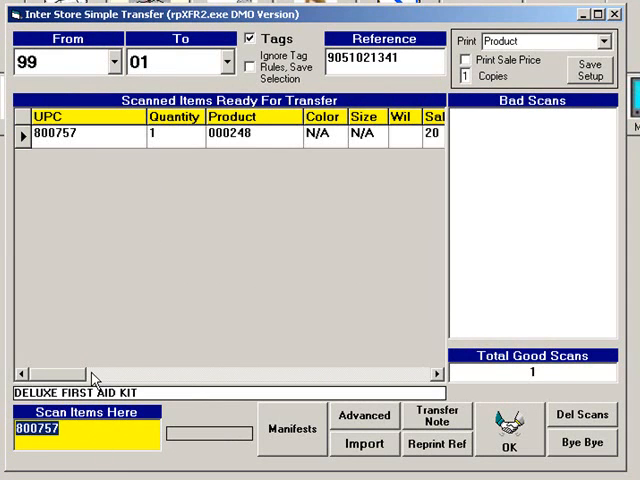
{"action": "type", "text": "800756"}
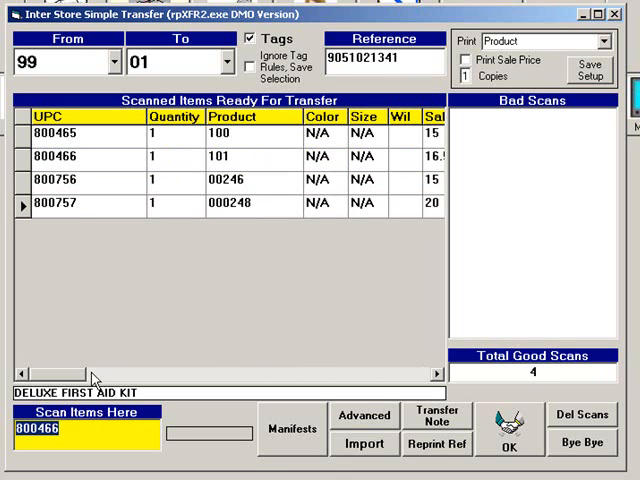
{"action": "type", "text": "800512"}
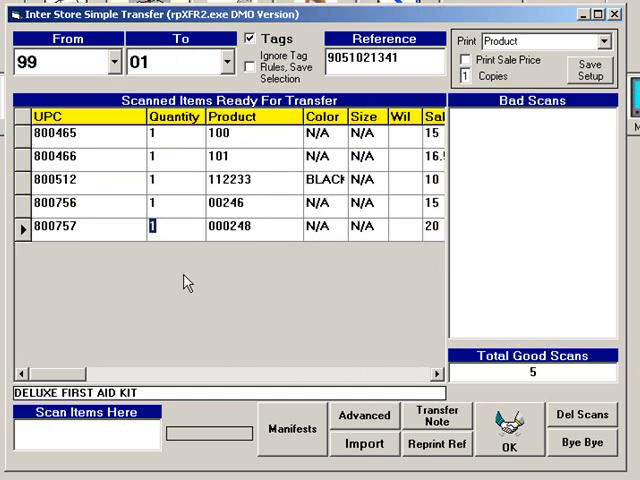
{"action": "mouse_move", "coordinate": [176, 262]}
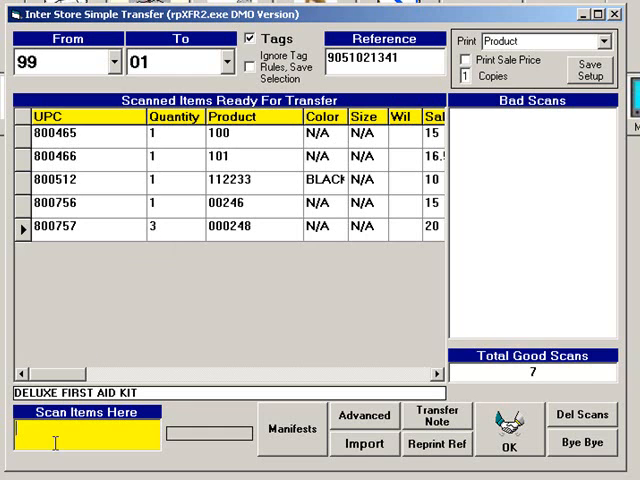
{"action": "type", "text": "900462"}
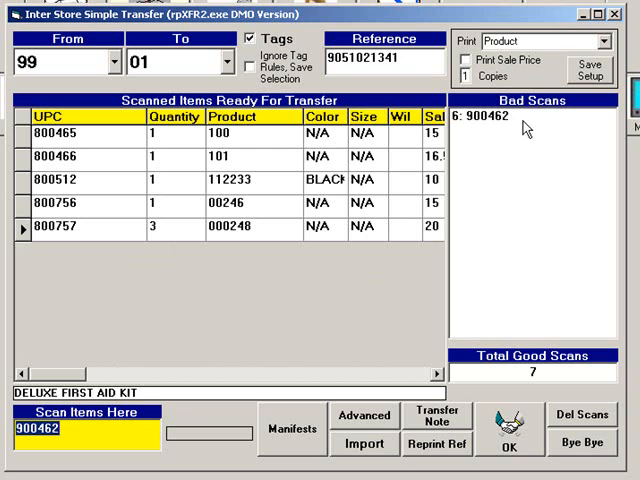
{"action": "mouse_move", "coordinate": [480, 224]}
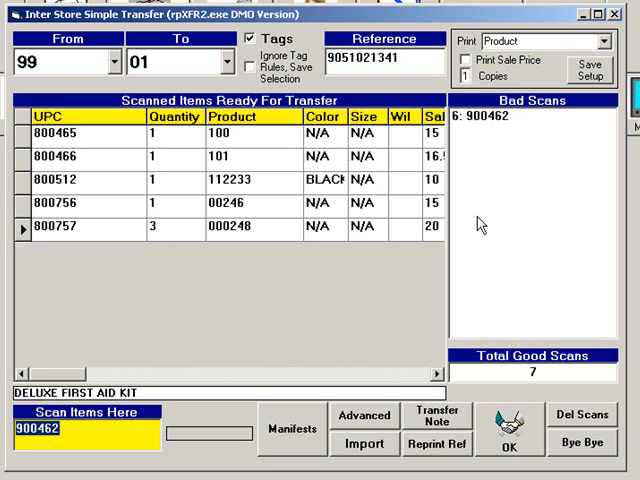
{"action": "mouse_move", "coordinate": [528, 398]}
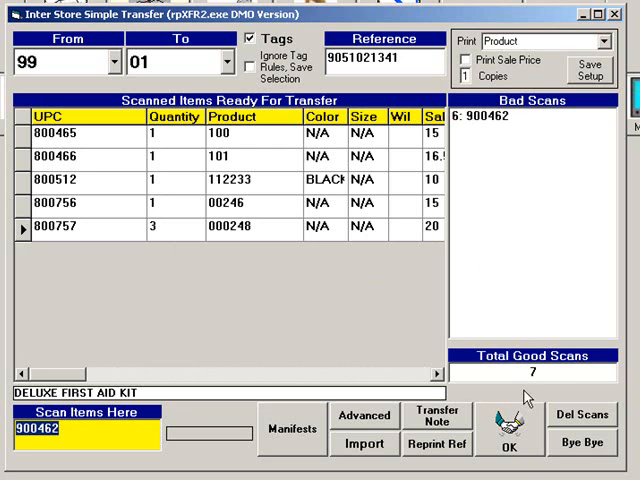
{"action": "left_click", "coordinate": [582, 414]}
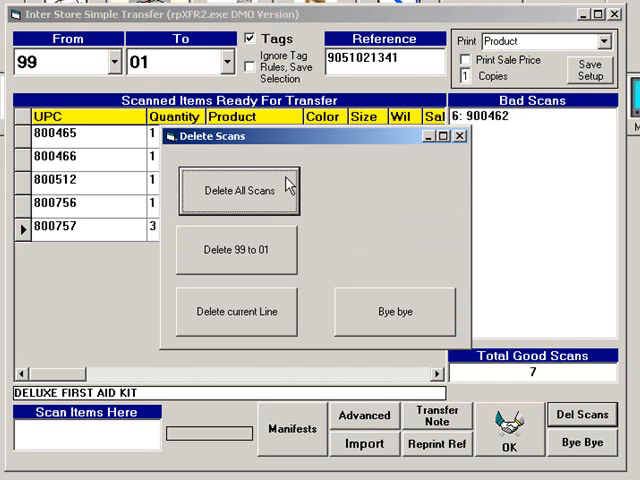
{"action": "mouse_move", "coordinate": [292, 304]}
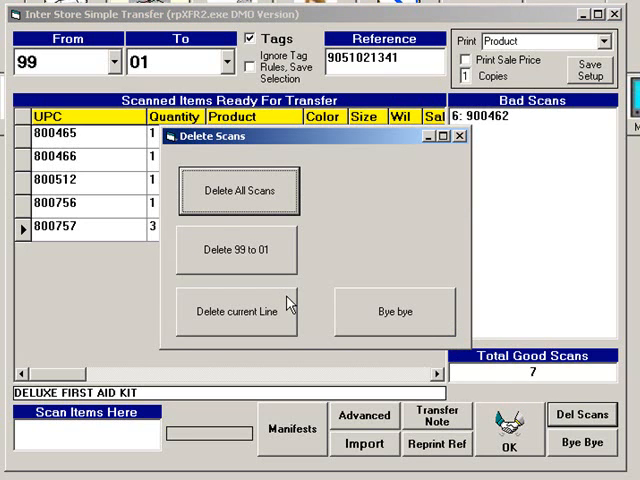
{"action": "left_click", "coordinate": [394, 312]}
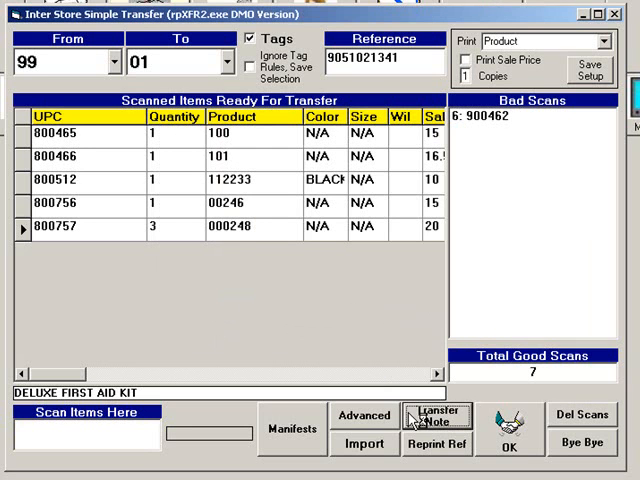
Attach the transfer note "Special order for scout troop." and save it
{"action": "left_click", "coordinate": [436, 416]}
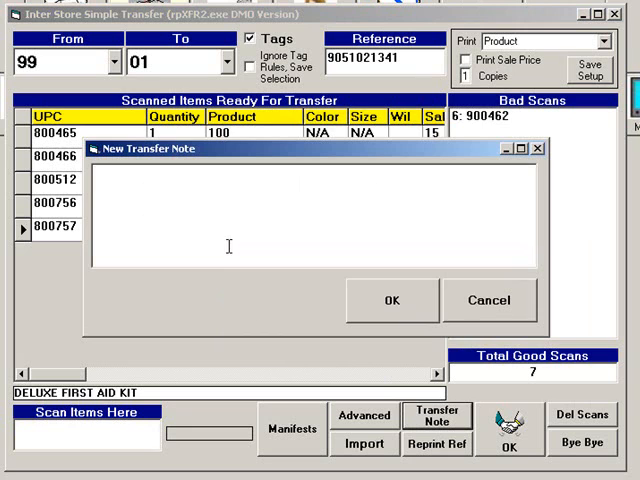
{"action": "type", "text": "Special order for scout troop."}
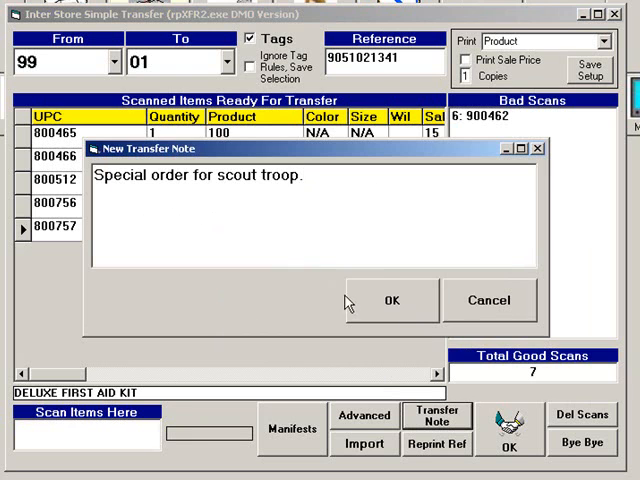
{"action": "left_click", "coordinate": [392, 300]}
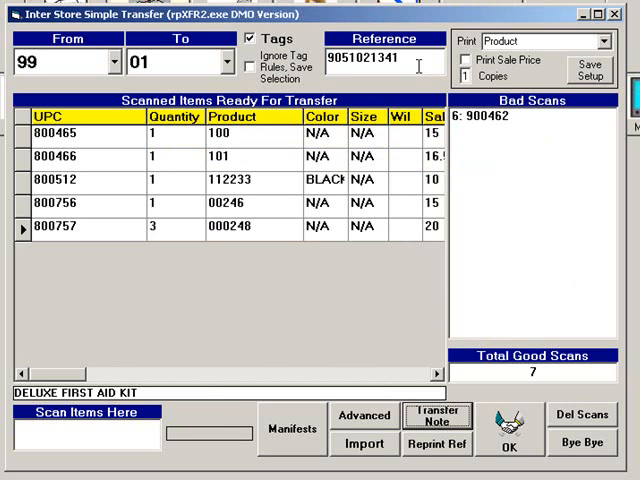
Review the print format list, leaving it set to Product
{"action": "triple_click", "coordinate": [364, 56]}
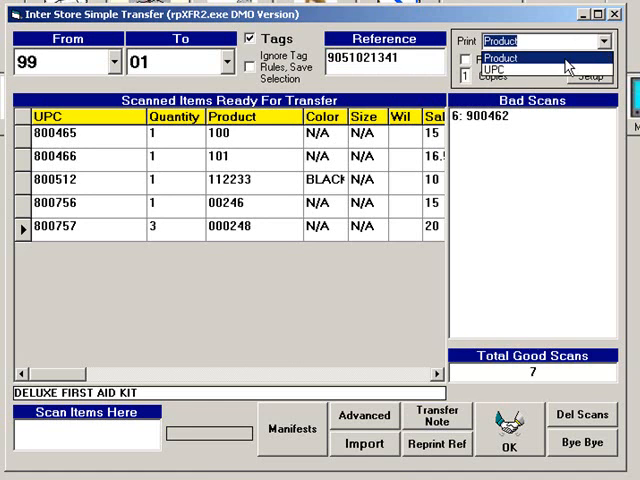
{"action": "left_click", "coordinate": [504, 56]}
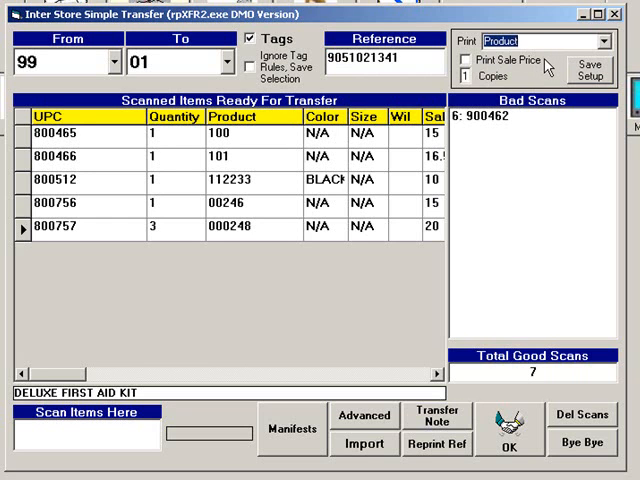
{"action": "mouse_move", "coordinate": [516, 80]}
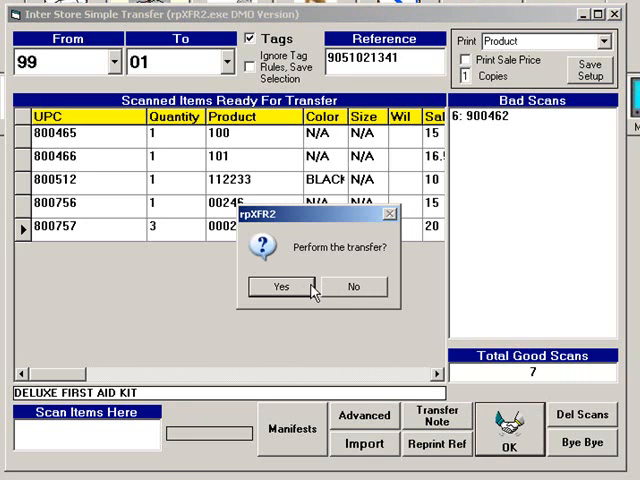
Perform the 99-to-01 transfer, print the item list and acknowledge the Done message
{"action": "left_click", "coordinate": [280, 288]}
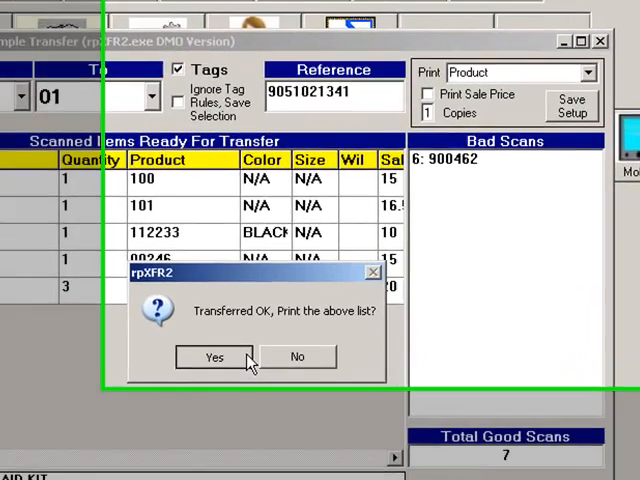
{"action": "left_click", "coordinate": [214, 356]}
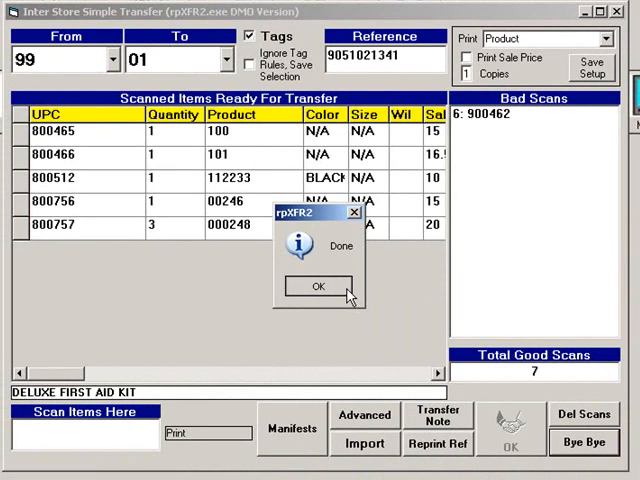
{"action": "left_click", "coordinate": [318, 286]}
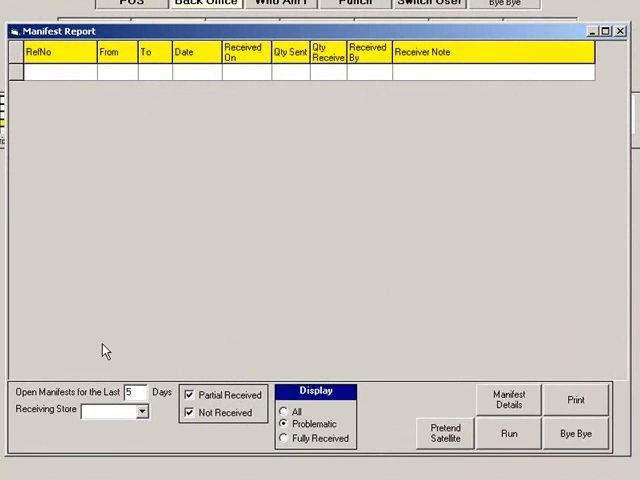
Run the manifest report for receiving store 01 showing problematic manifests
{"action": "left_click", "coordinate": [142, 412]}
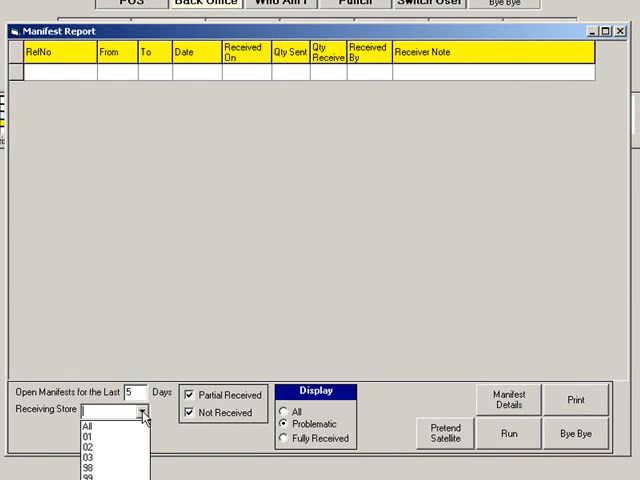
{"action": "left_click", "coordinate": [88, 440]}
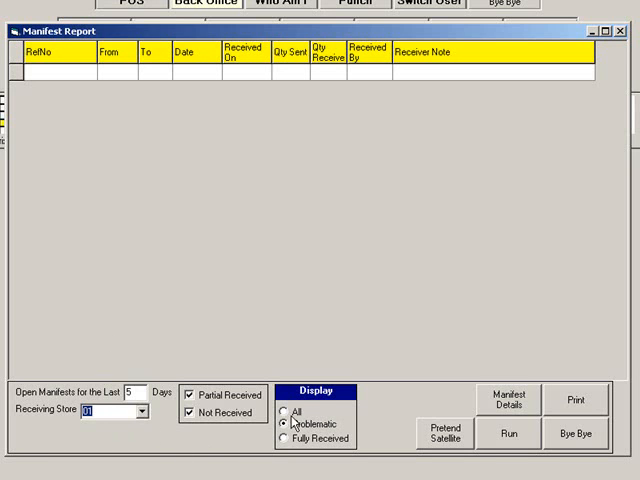
{"action": "left_click", "coordinate": [284, 412]}
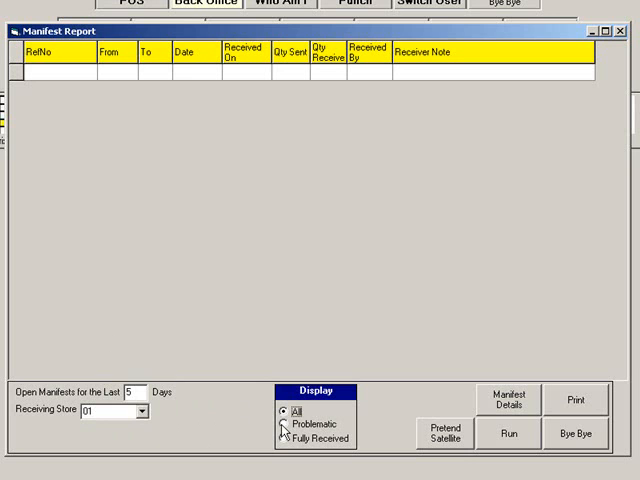
{"action": "left_click", "coordinate": [286, 424]}
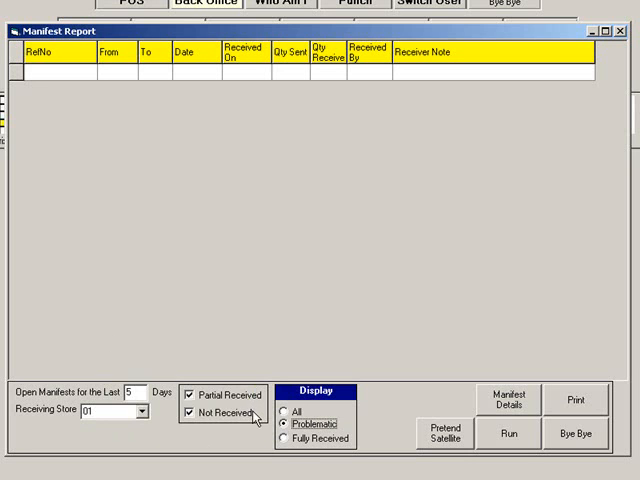
{"action": "left_click", "coordinate": [282, 438]}
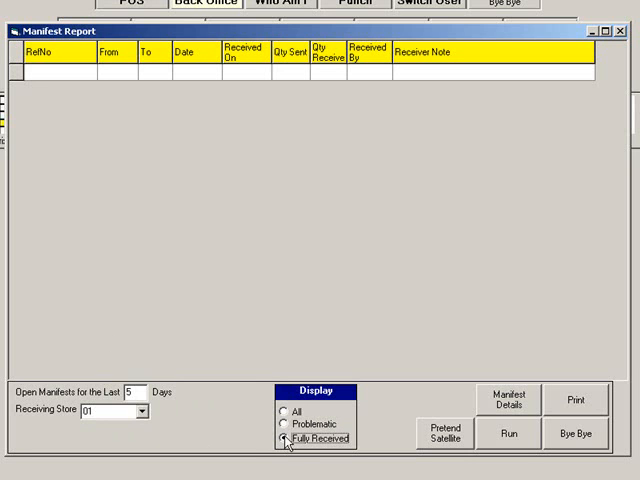
{"action": "left_click", "coordinate": [282, 424]}
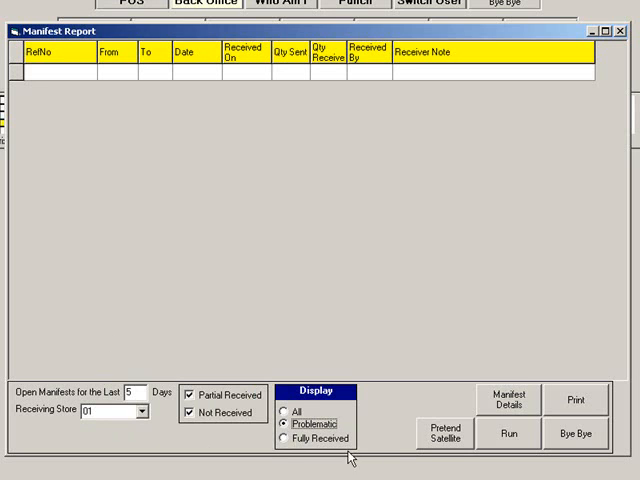
{"action": "left_click", "coordinate": [510, 432]}
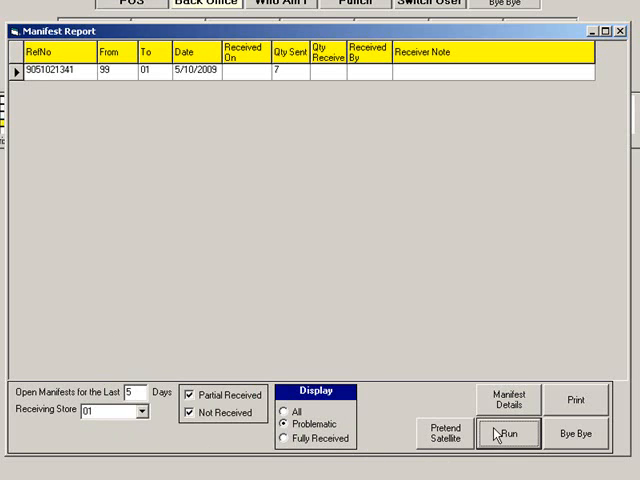
{"action": "mouse_move", "coordinate": [460, 400]}
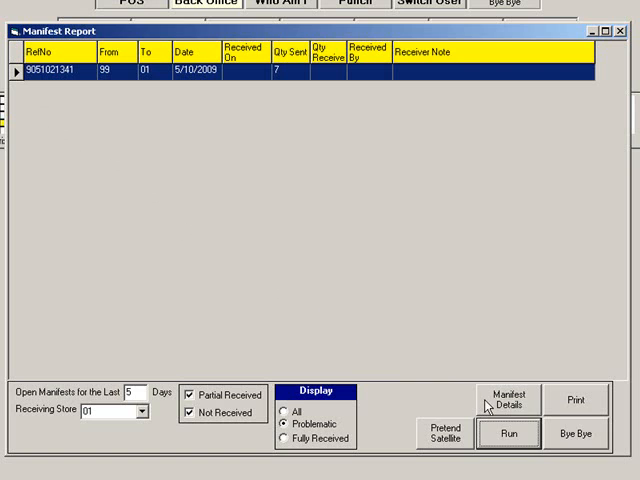
{"action": "left_click", "coordinate": [506, 400]}
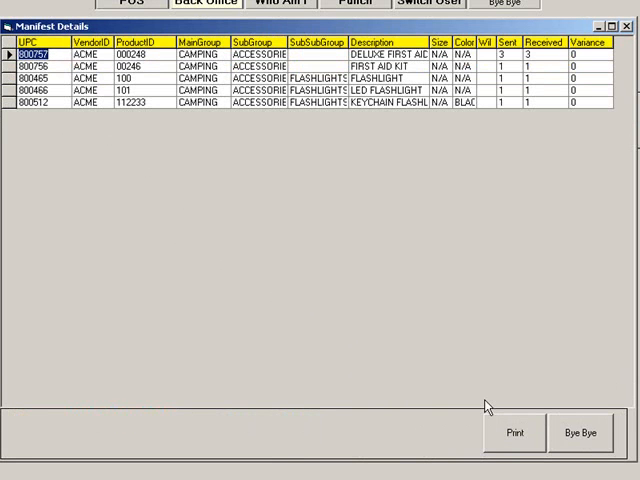
{"action": "mouse_move", "coordinate": [438, 370]}
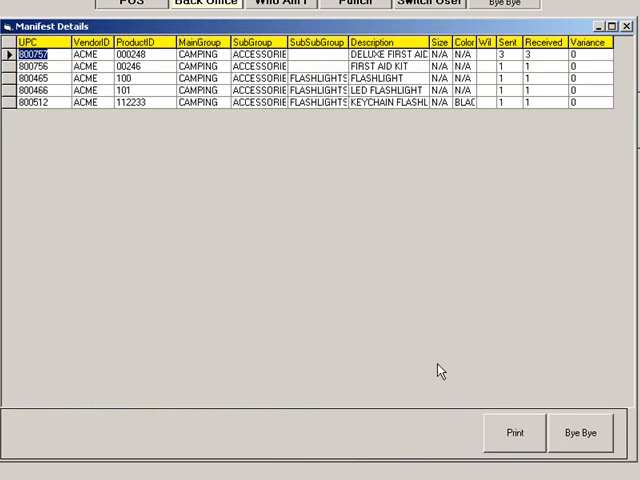
{"action": "mouse_move", "coordinate": [460, 392]}
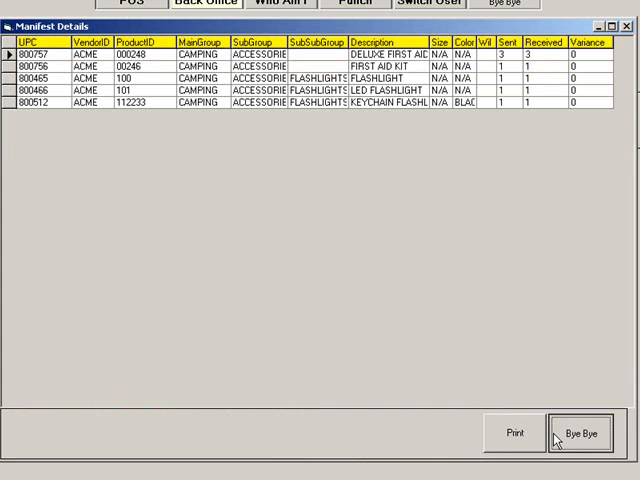
{"action": "left_click", "coordinate": [582, 432]}
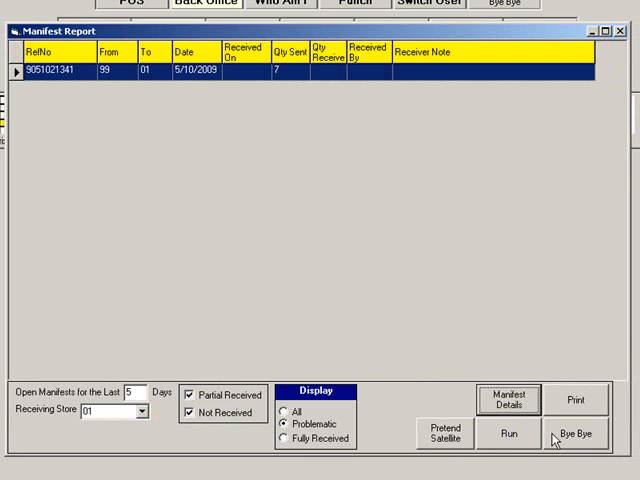
{"action": "mouse_move", "coordinate": [458, 400]}
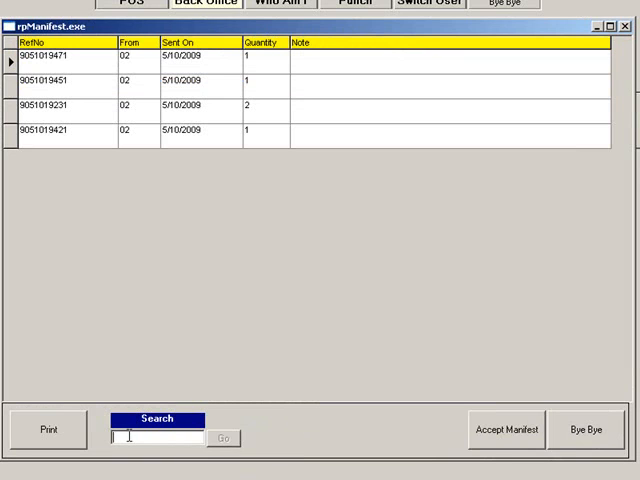
{"action": "type", "text": "9051021341"}
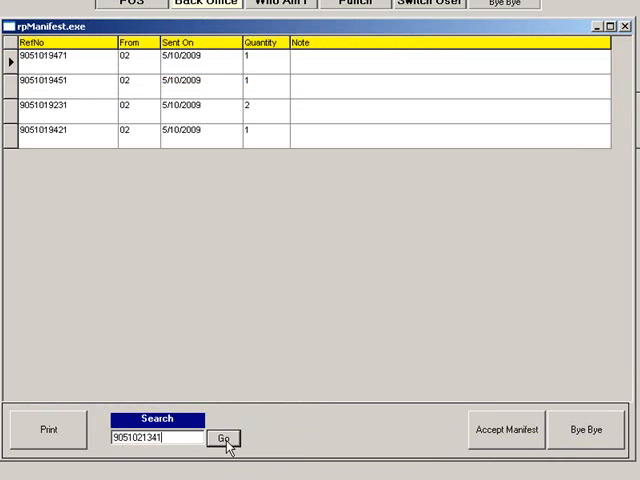
{"action": "left_click", "coordinate": [224, 436]}
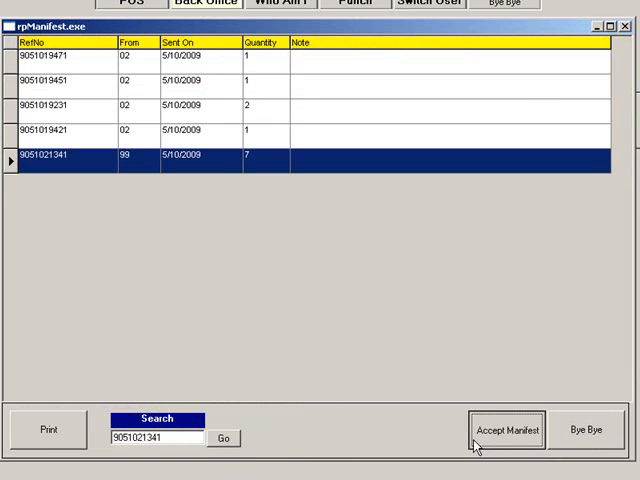
{"action": "left_click", "coordinate": [506, 428]}
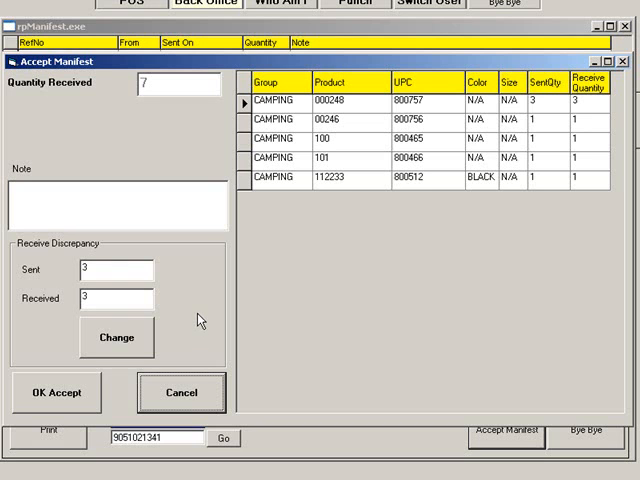
{"action": "mouse_move", "coordinate": [188, 304]}
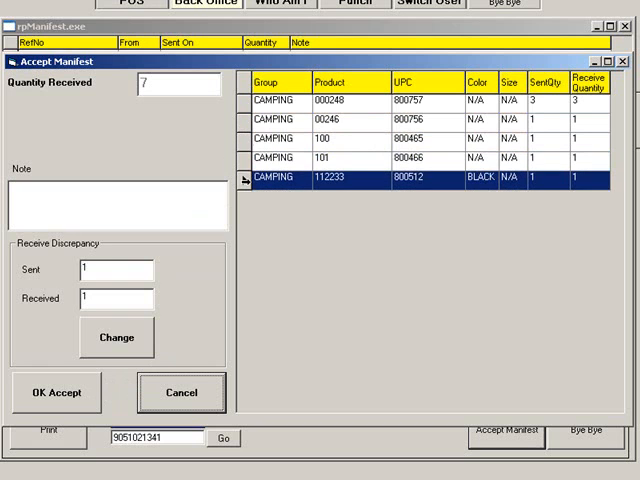
Set item 112233 to 0 received and apply the change
{"action": "left_click", "coordinate": [116, 298]}
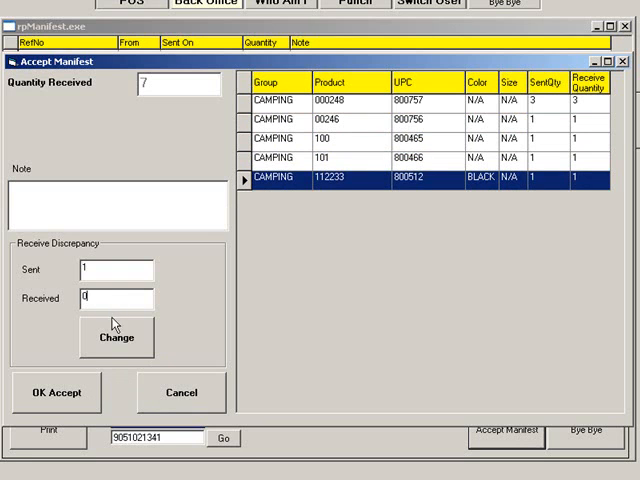
{"action": "left_click", "coordinate": [116, 336]}
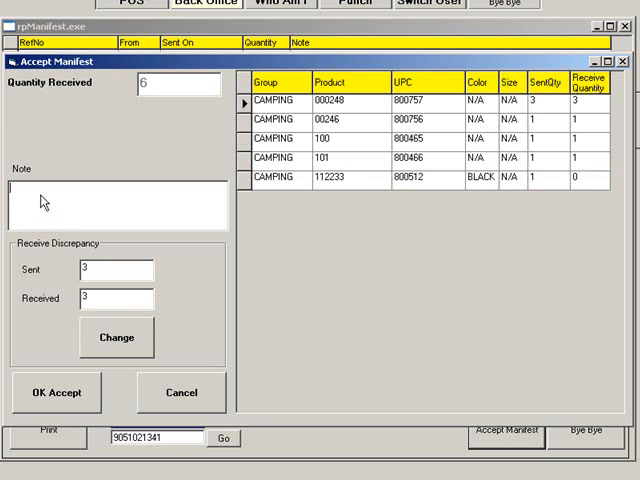
{"action": "mouse_move", "coordinate": [60, 344]}
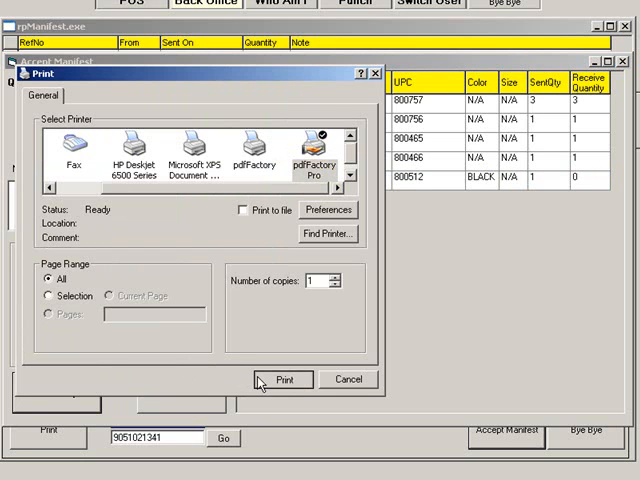
Print the manifest acceptance from the Print dialog
{"action": "left_click", "coordinate": [282, 380]}
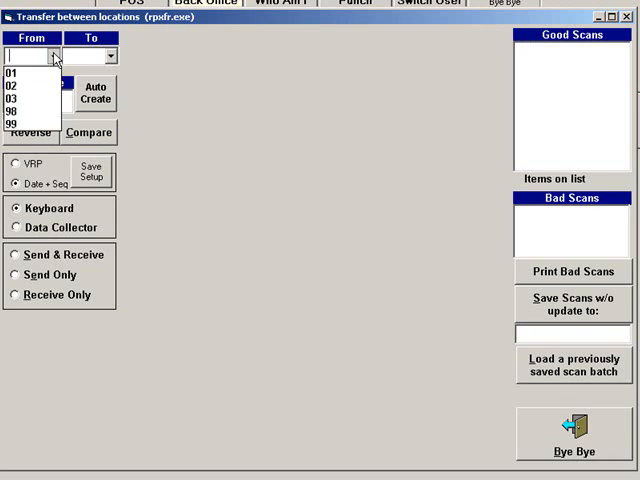
Set sending store 01, reference 051092141, and Send & Receive transfer mode
{"action": "left_click", "coordinate": [28, 72]}
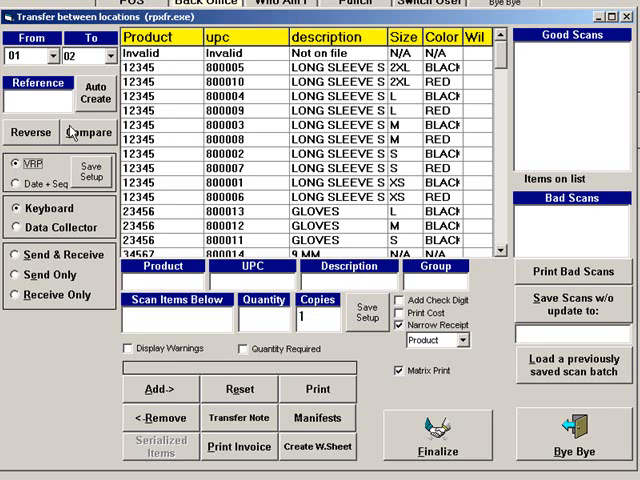
{"action": "type", "text": "051092141"}
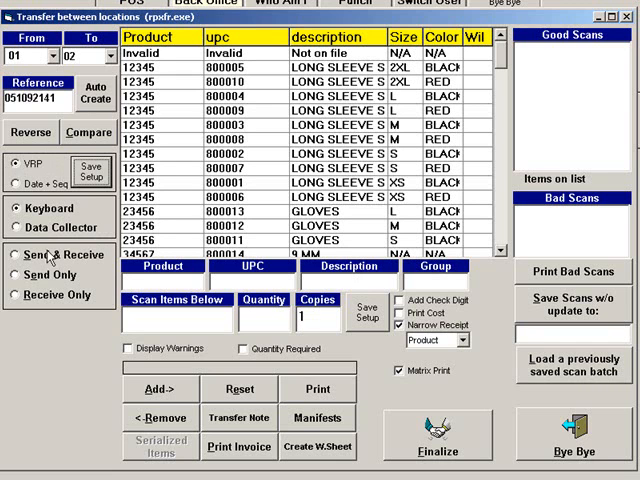
{"action": "left_click", "coordinate": [18, 256]}
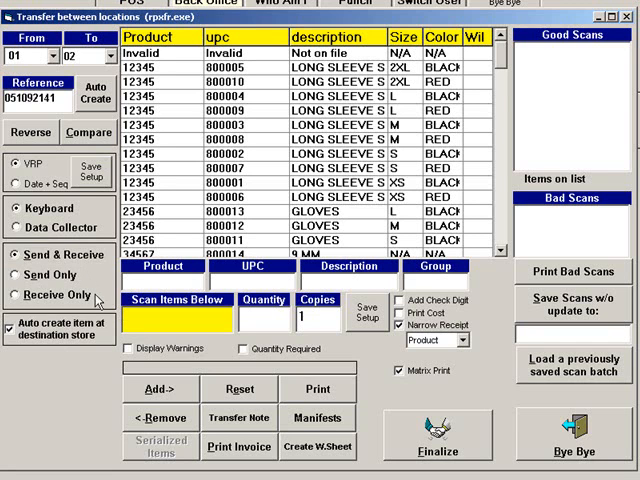
{"action": "mouse_move", "coordinate": [96, 336]}
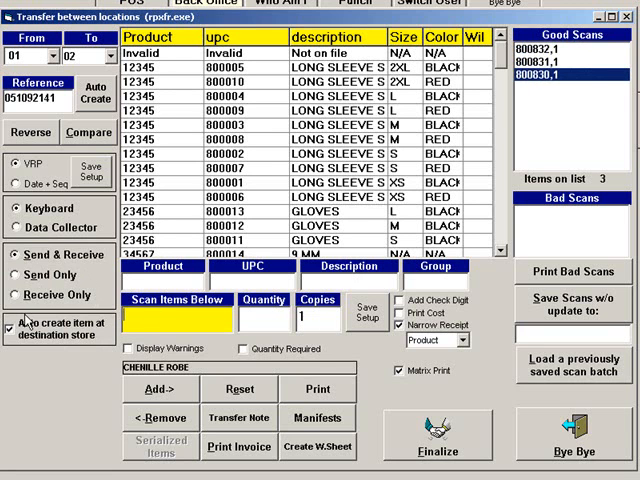
Scan items 800832, 800831 and 800830 into the good scans list, one each
{"action": "left_click", "coordinate": [264, 320]}
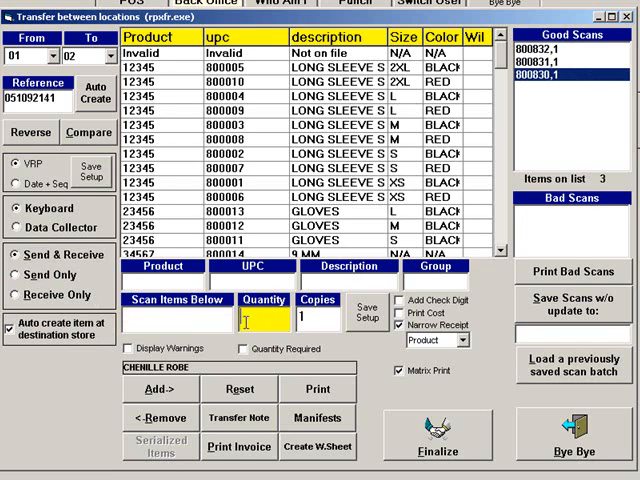
{"action": "left_click", "coordinate": [178, 322]}
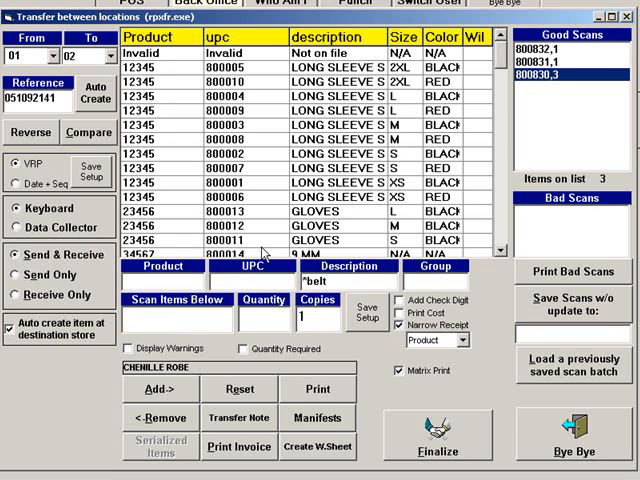
Add leather belts 800569 and 800570 via *belt filter and remove scan 800832
{"action": "scroll", "scroll_direction": "down", "scroll_amount": 3}
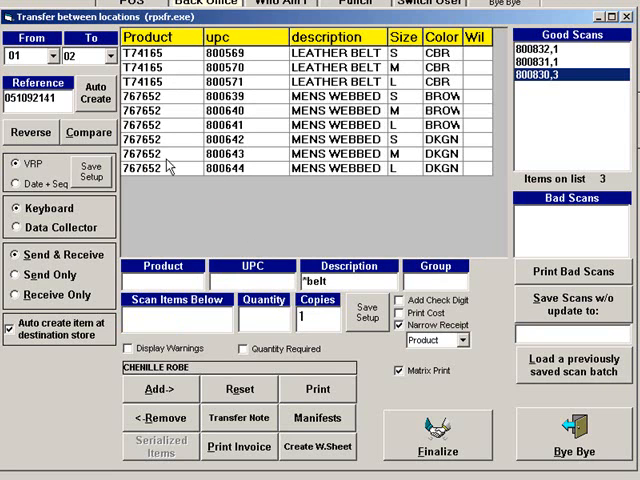
{"action": "left_click", "coordinate": [160, 388]}
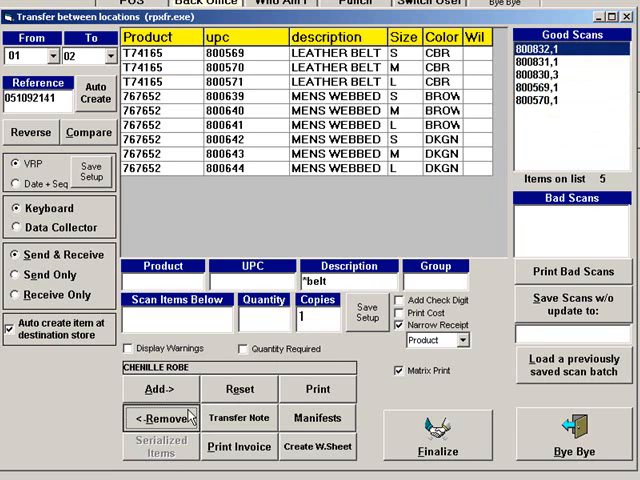
{"action": "left_click", "coordinate": [160, 416]}
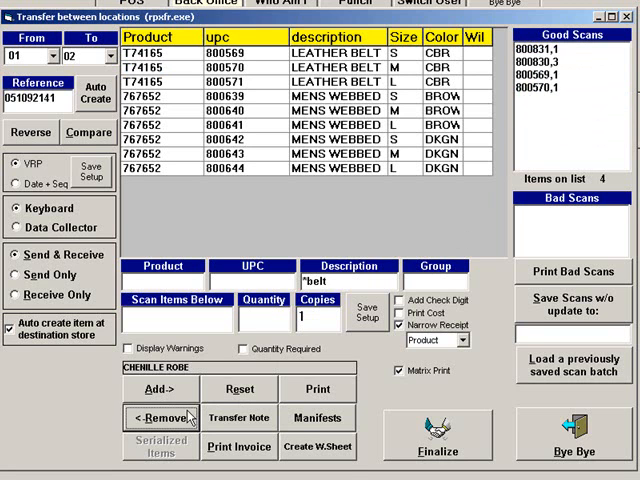
{"action": "mouse_move", "coordinate": [278, 418]}
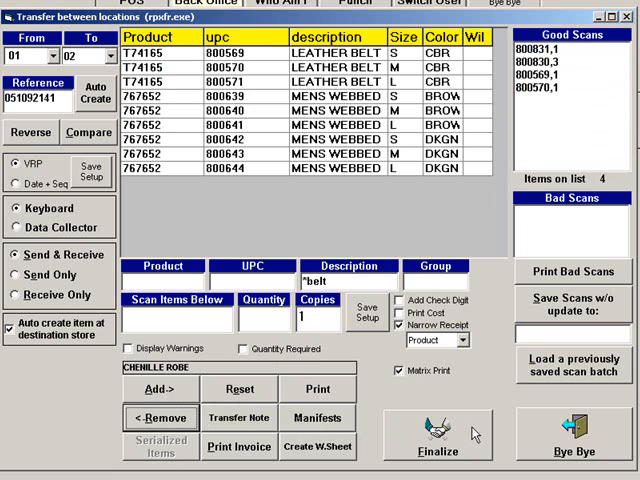
Finalize transfer 051092141 and confirm the Done message
{"action": "left_click", "coordinate": [438, 440]}
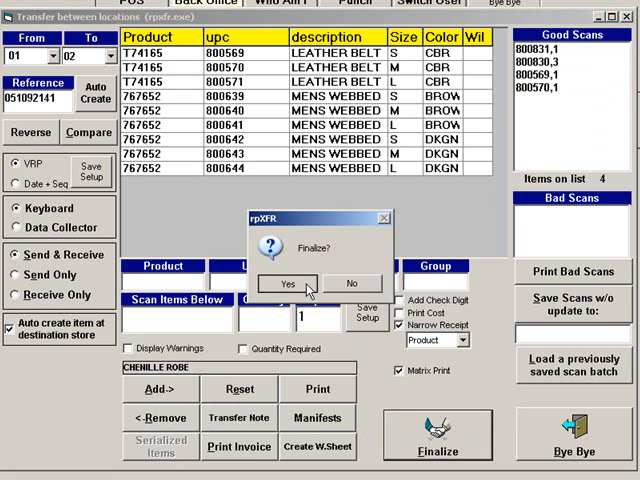
{"action": "left_click", "coordinate": [288, 284]}
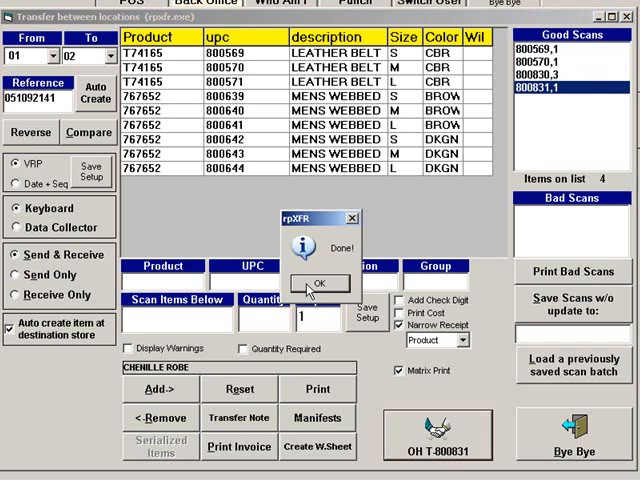
{"action": "left_click", "coordinate": [320, 284]}
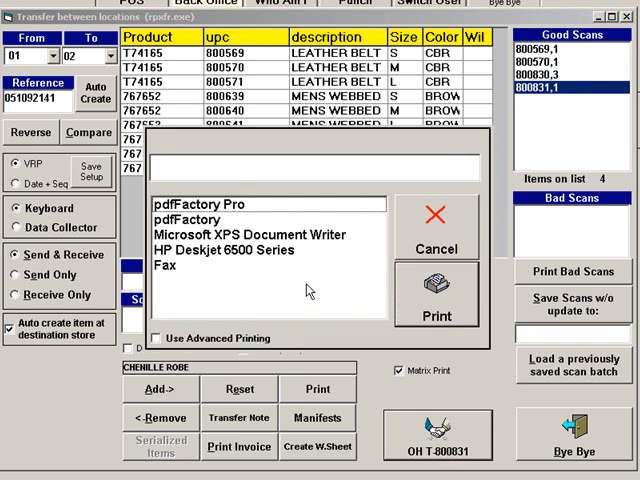
Print the shipping slip (6 items, $319.98) and acknowledge the printer notice
{"action": "left_click", "coordinate": [436, 300]}
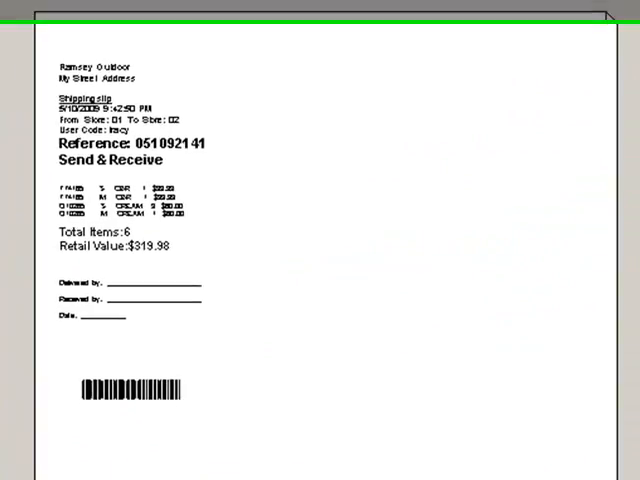
{"action": "left_click", "coordinate": [320, 384]}
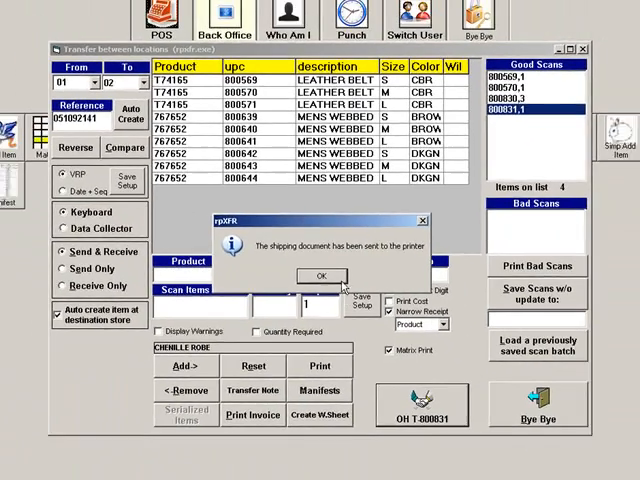
{"action": "left_click", "coordinate": [318, 276]}
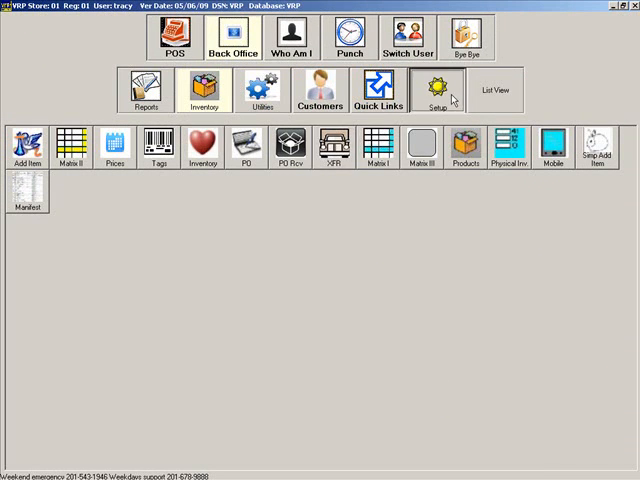
Search Setup > Configuration for 'transfer' to list SimpleTransfer and TransferDirection settings
{"action": "left_click", "coordinate": [436, 90]}
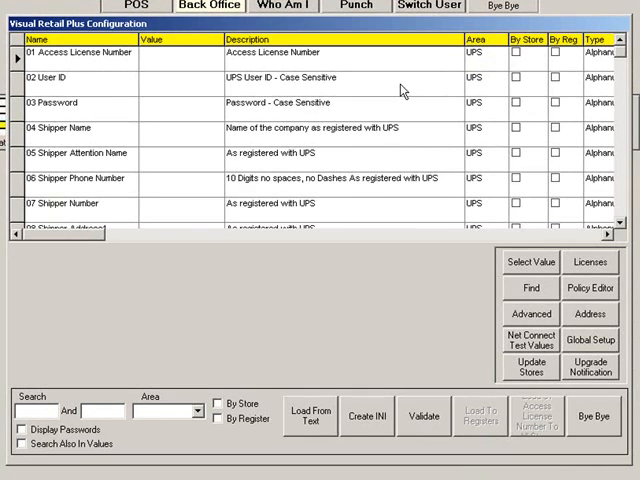
{"action": "type", "text": "transfer"}
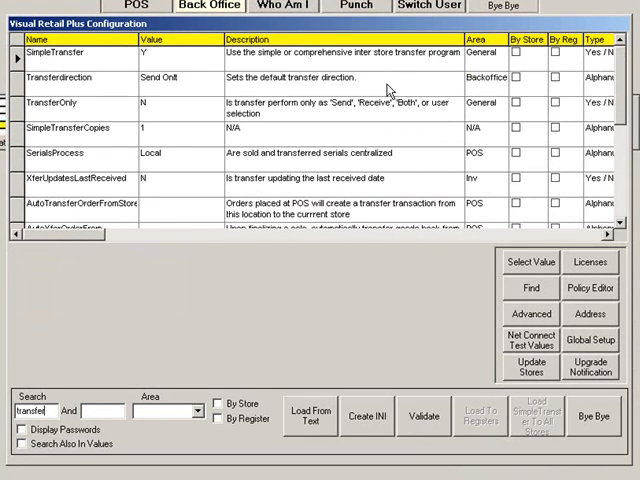
{"action": "mouse_move", "coordinate": [248, 78]}
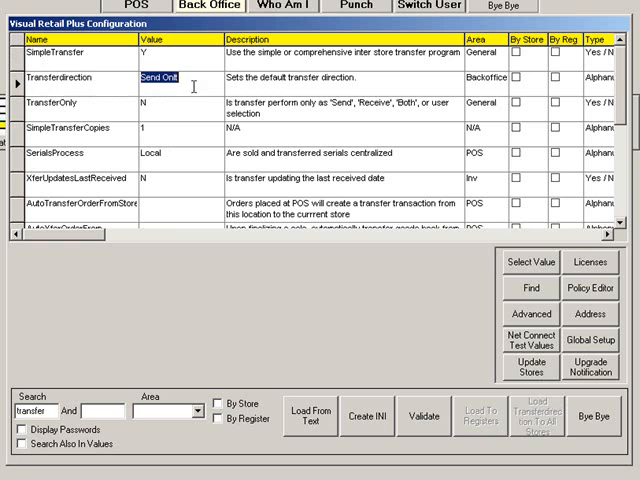
{"action": "left_click", "coordinate": [528, 260]}
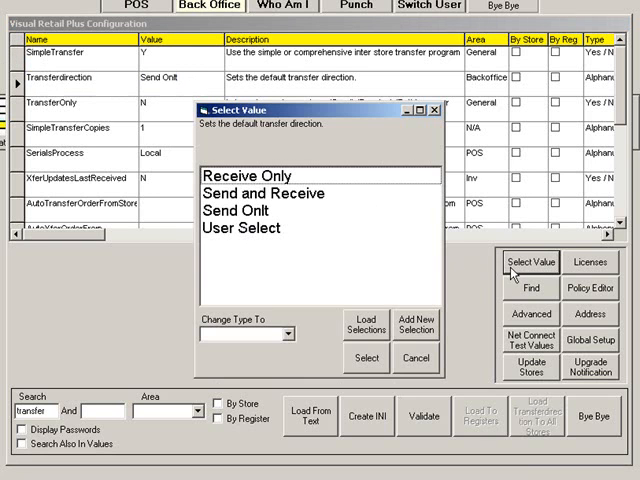
{"action": "mouse_move", "coordinate": [348, 196]}
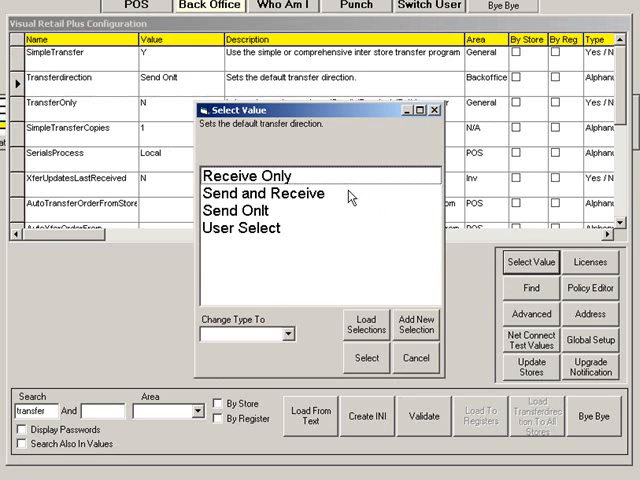
{"action": "mouse_move", "coordinate": [344, 240]}
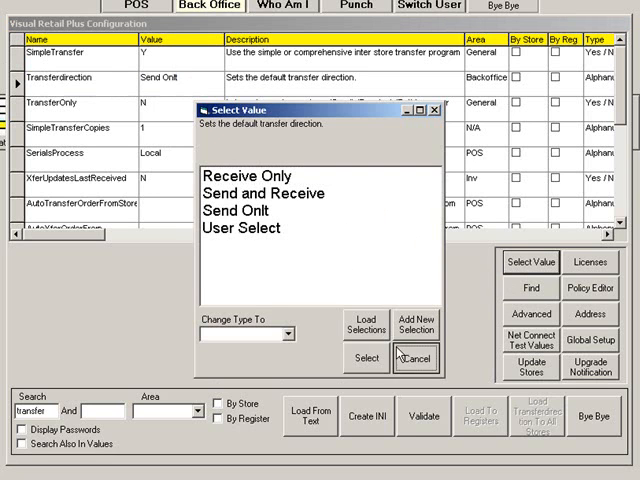
{"action": "left_click", "coordinate": [414, 356]}
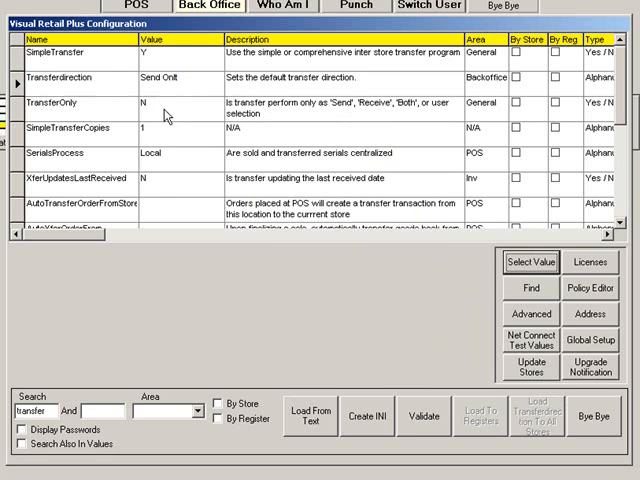